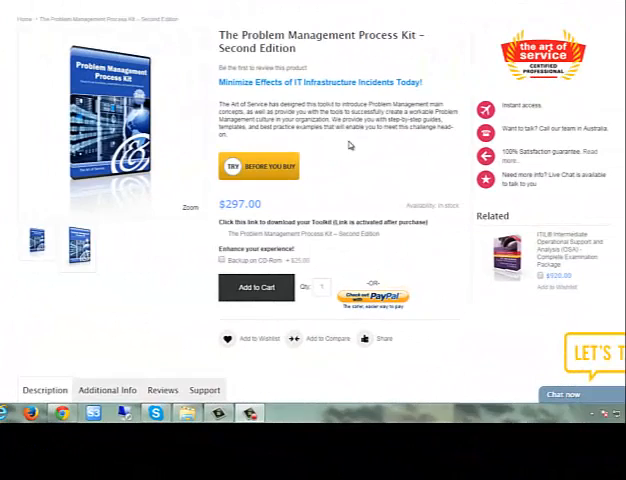
Step: Scroll down the Problem Management Process Kit – Second Edition page priced at $297.00
scroll("down", 3)
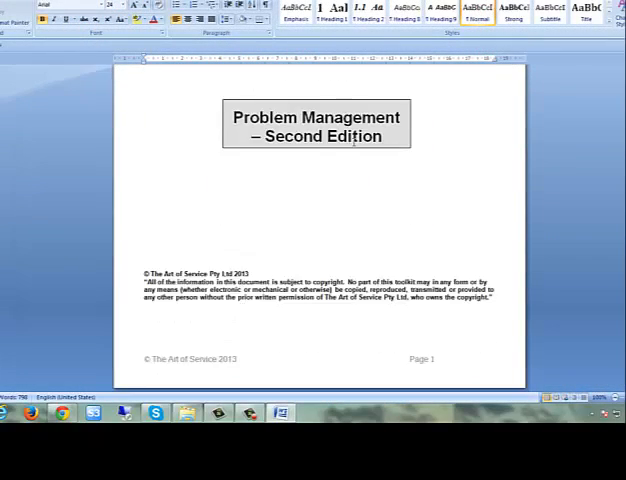
scroll("down", 3)
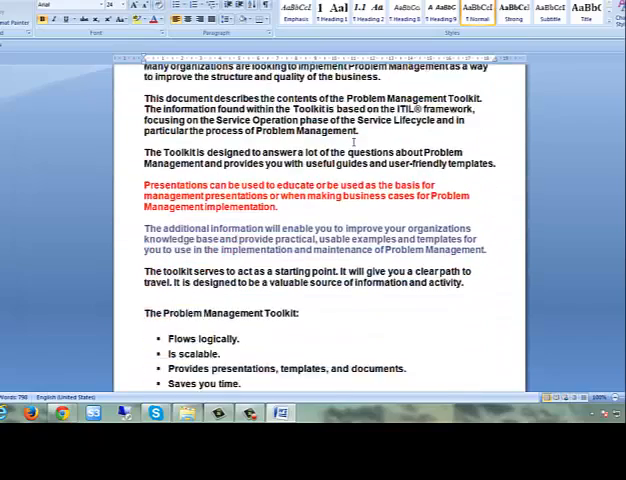
scroll("down", 3)
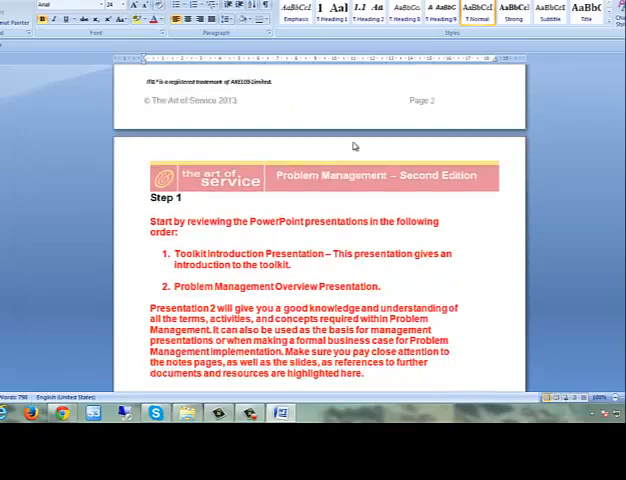
scroll("down", 3)
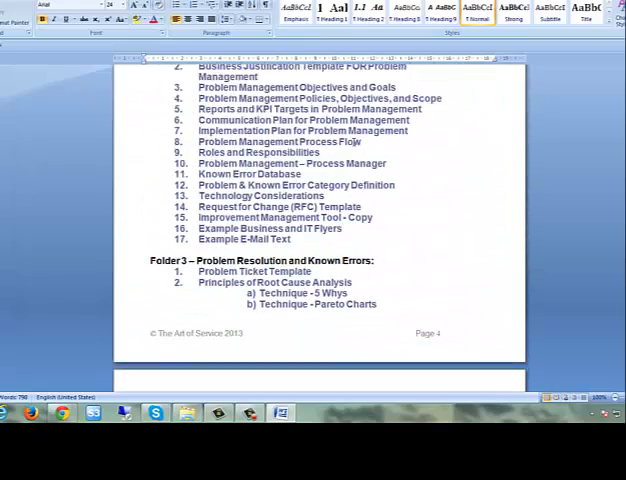
scroll("down", 3)
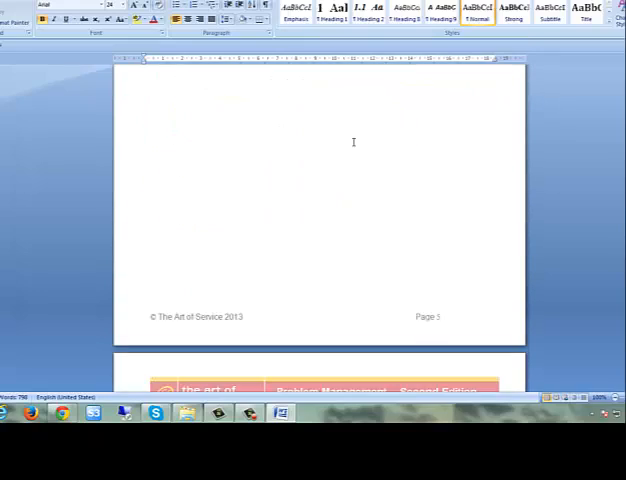
scroll("down", 3)
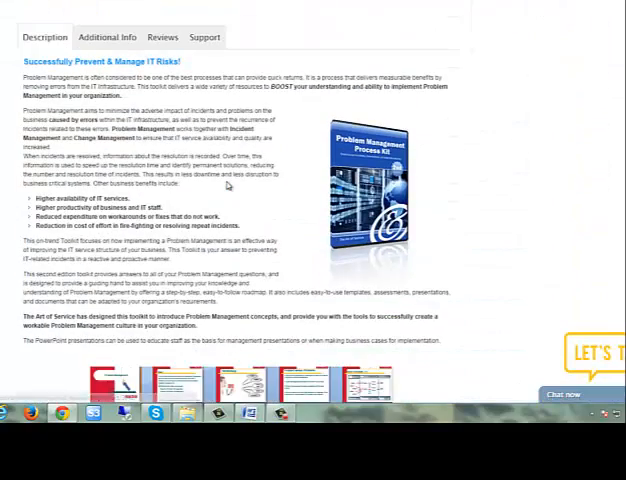
scroll("down", 3)
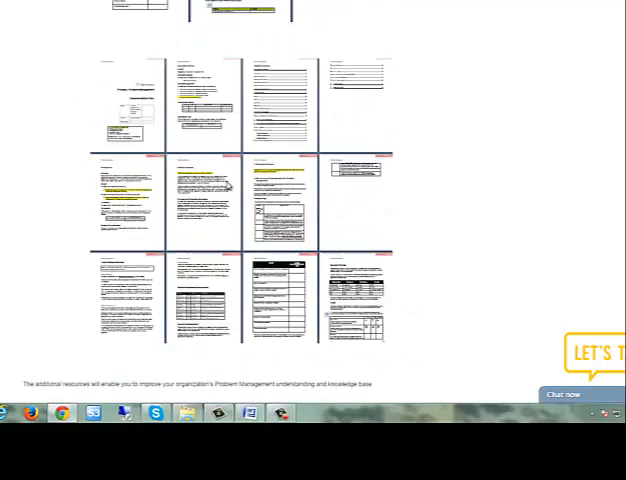
scroll("down", 3)
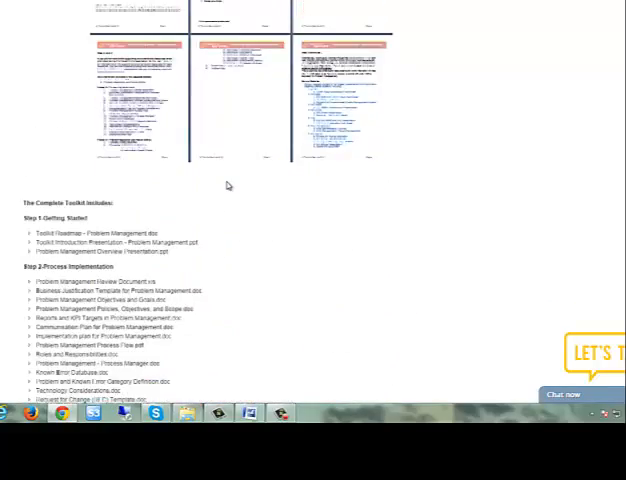
scroll("down", 3)
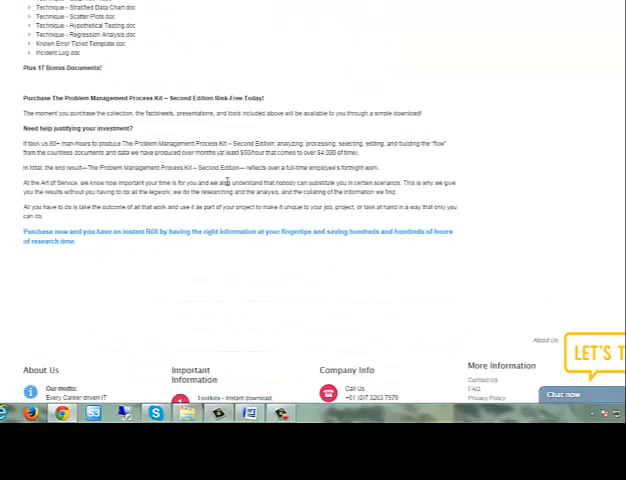
scroll("down", 3)
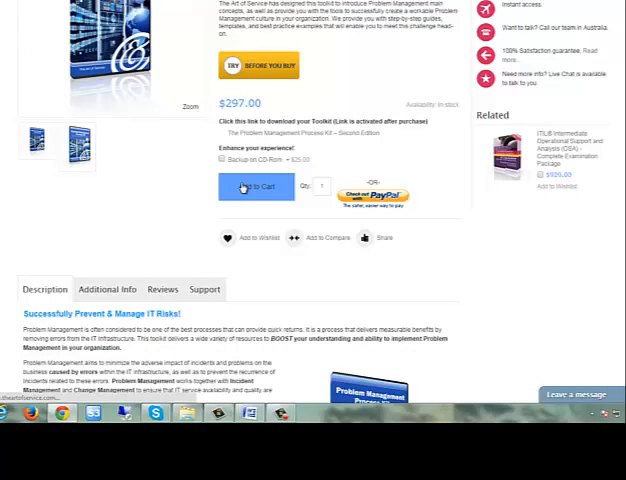
Step: Add the Problem Management Process Kit to the cart and proceed to the checkout page
left_click(256, 188)
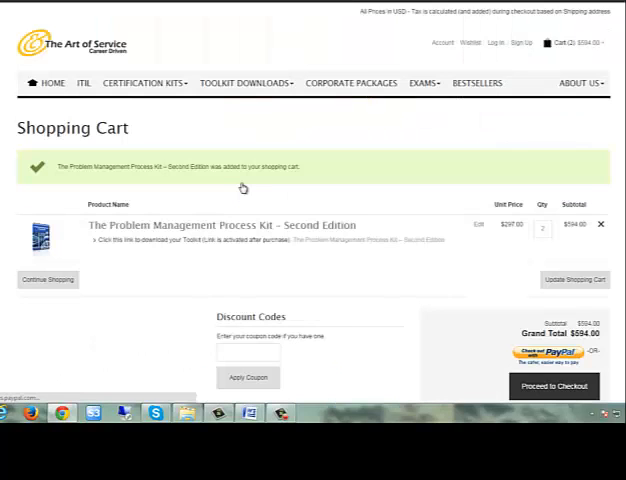
scroll("down", 3)
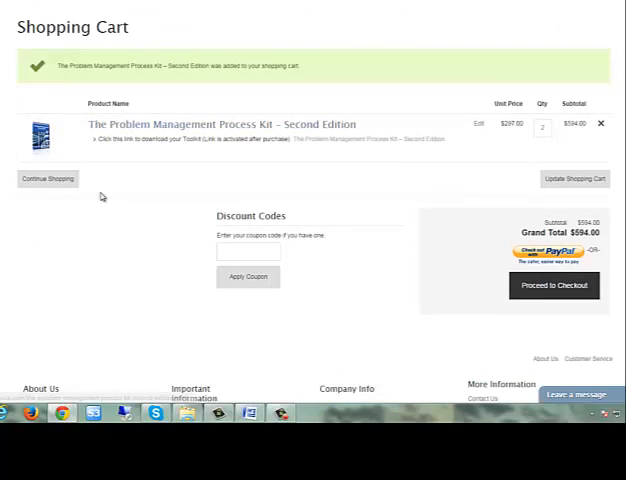
mouse_move(502, 136)
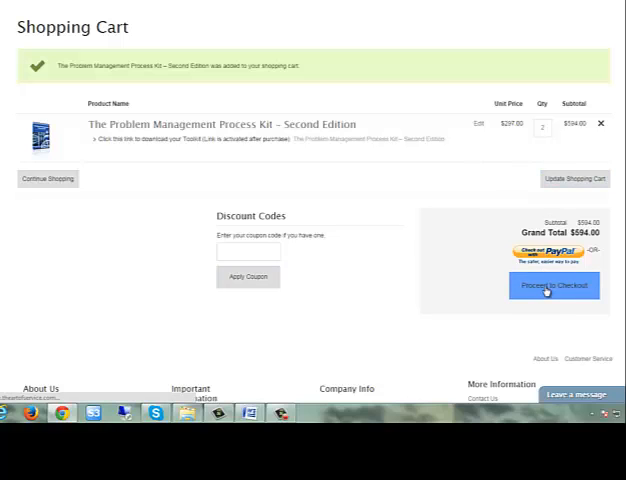
left_click(552, 284)
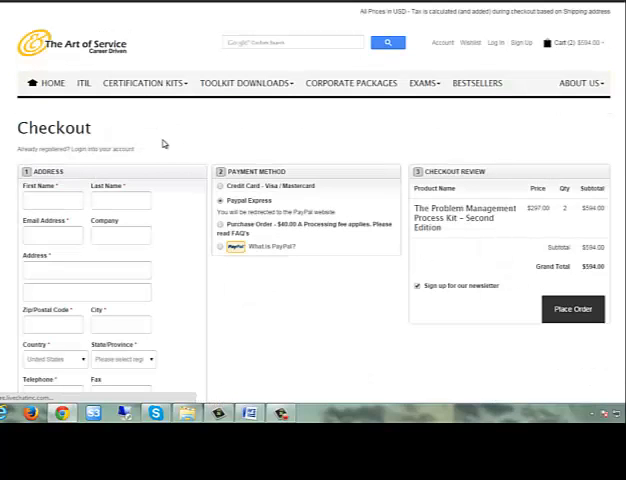
scroll("down", 3)
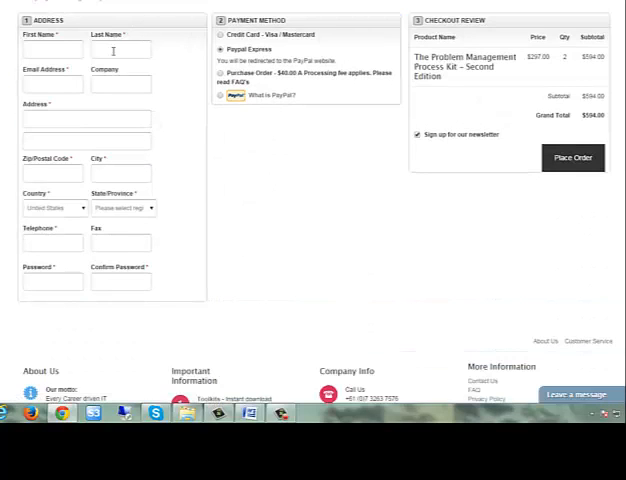
scroll("up", 3)
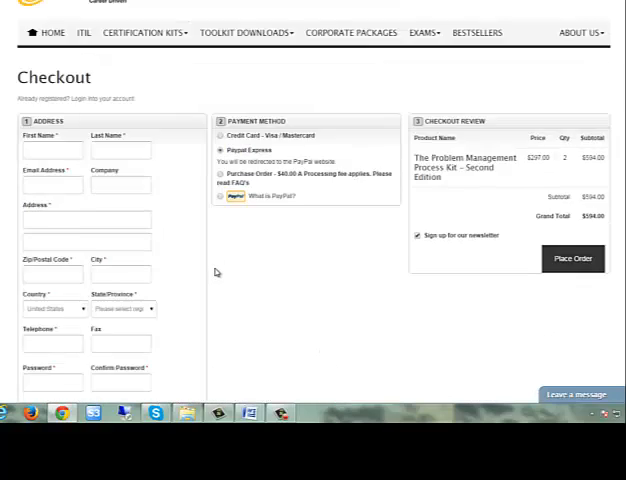